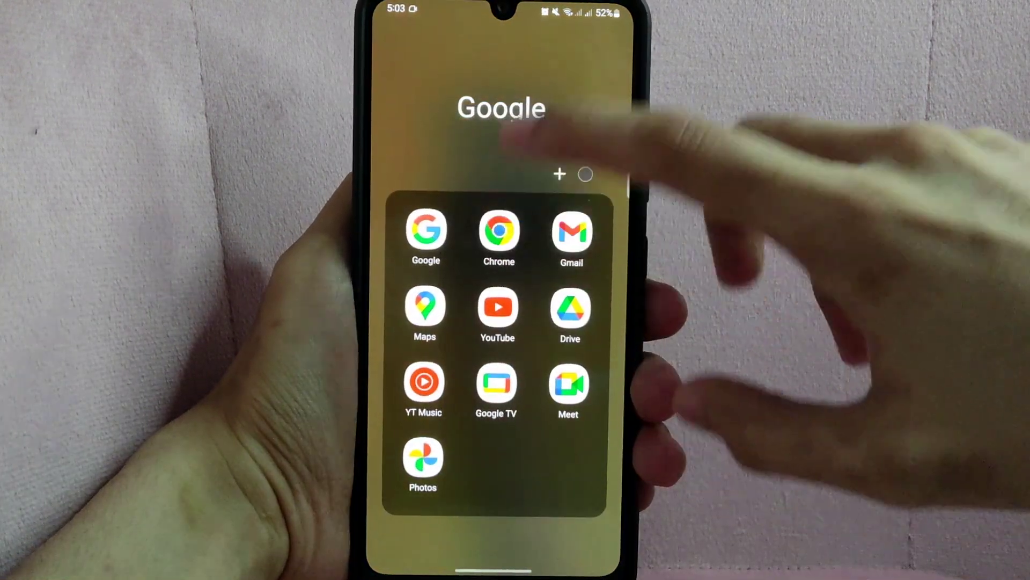
Launch Chrome from the Google app folder on the phone's home screen.
left_click(498, 234)
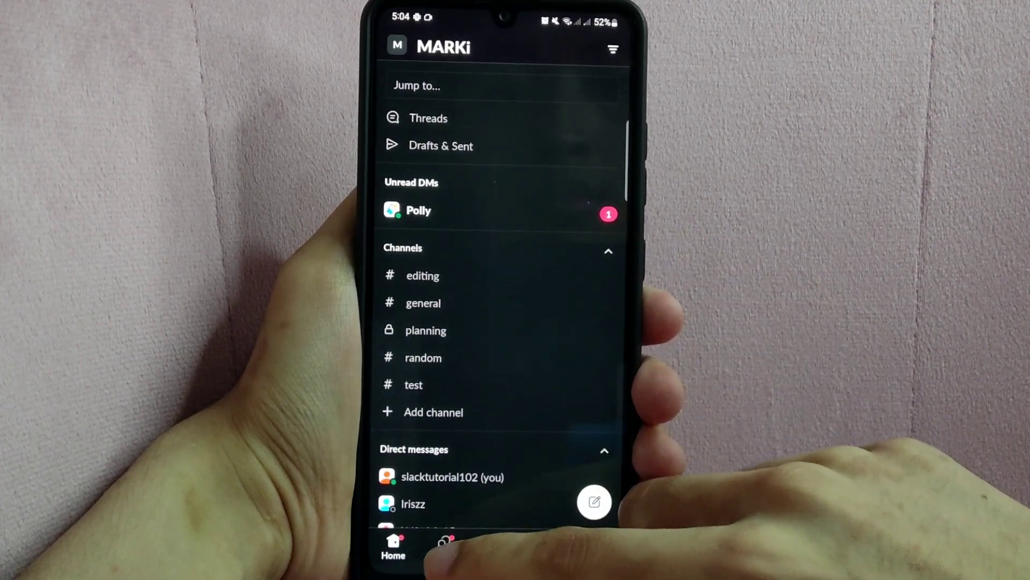
Start a new poll from the Polly direct message.
left_click(441, 551)
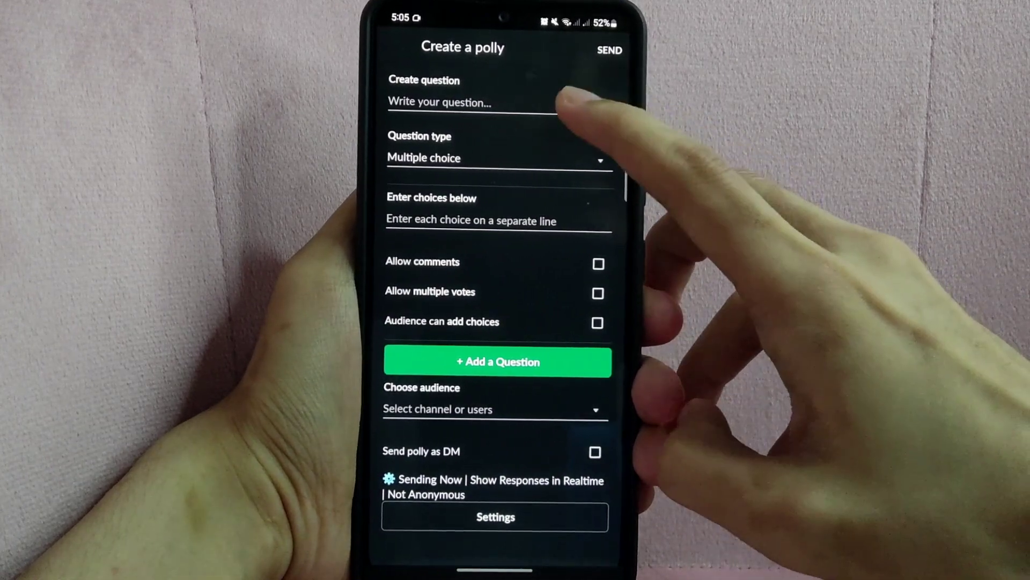
Enter the meeting-availability question and set the question type to Multiple choice.
type("when a")
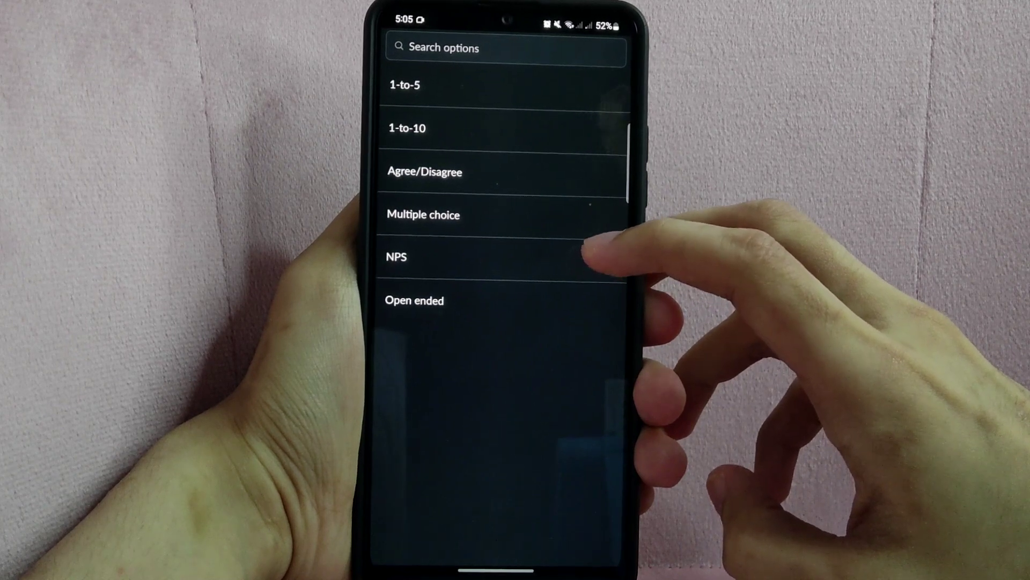
left_click(423, 214)
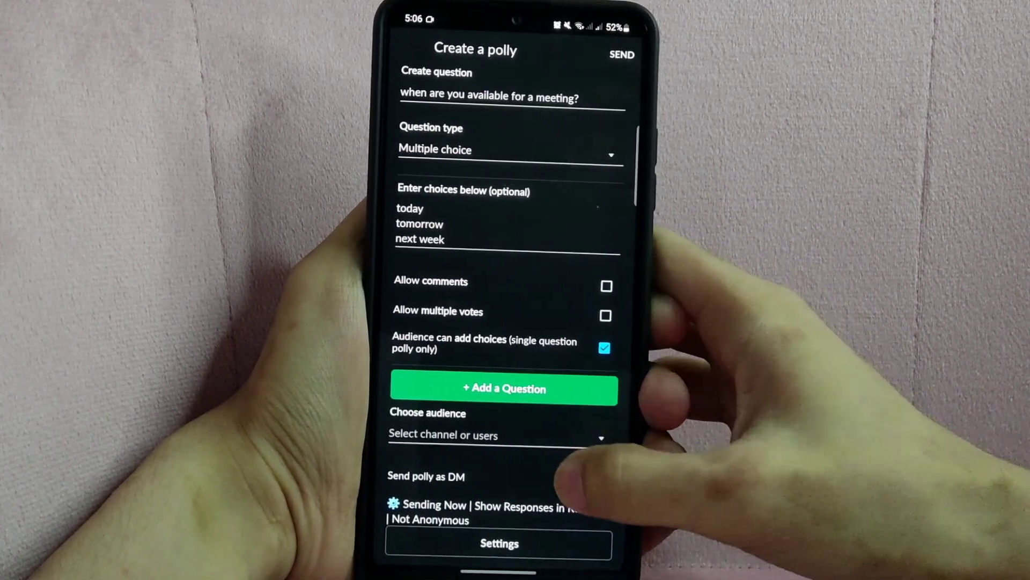
Set the poll's audience to #general and send it.
left_click(497, 435)
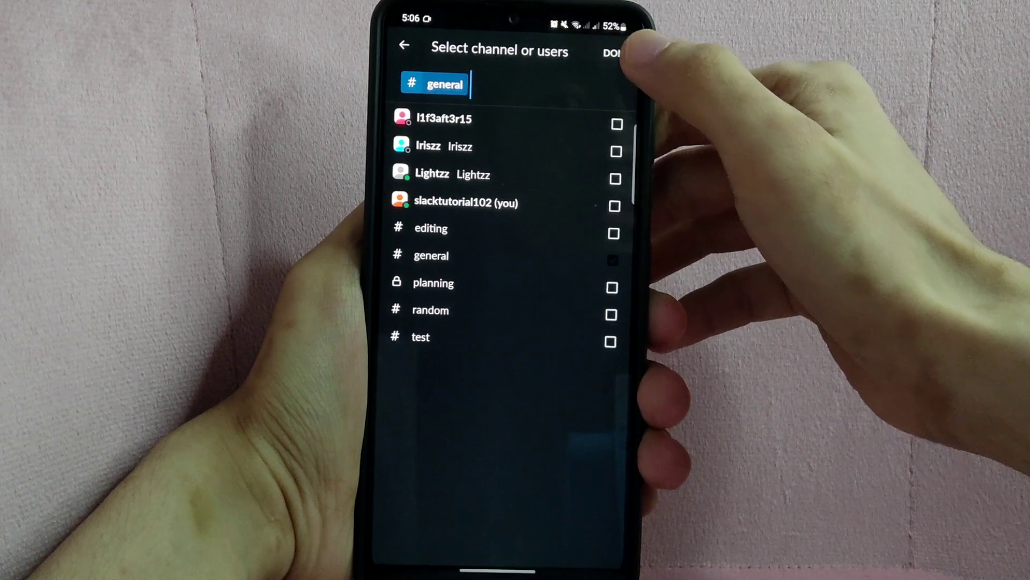
left_click(616, 52)
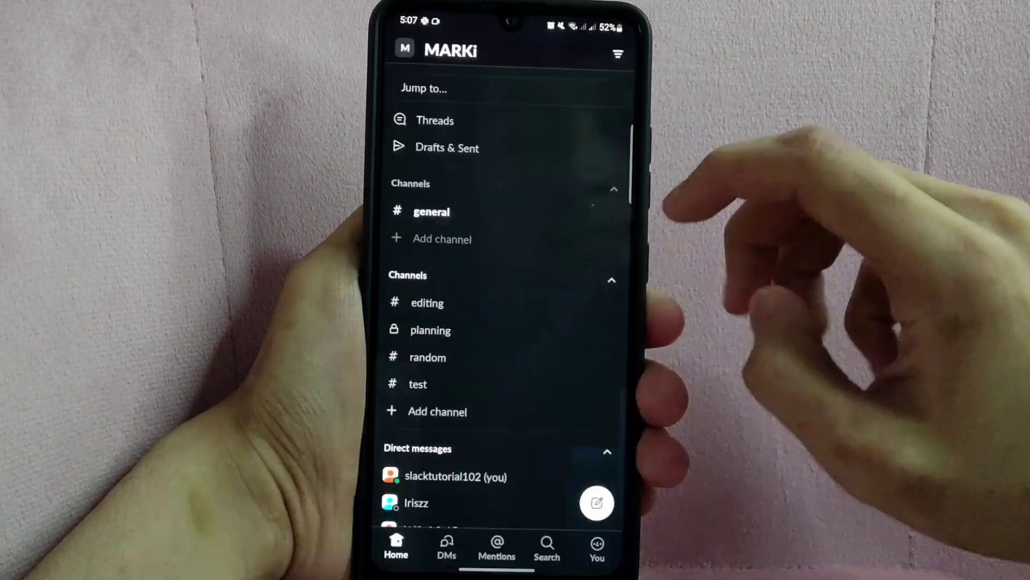
Open #general and vote 'today' on the Polly poll.
left_click(431, 212)
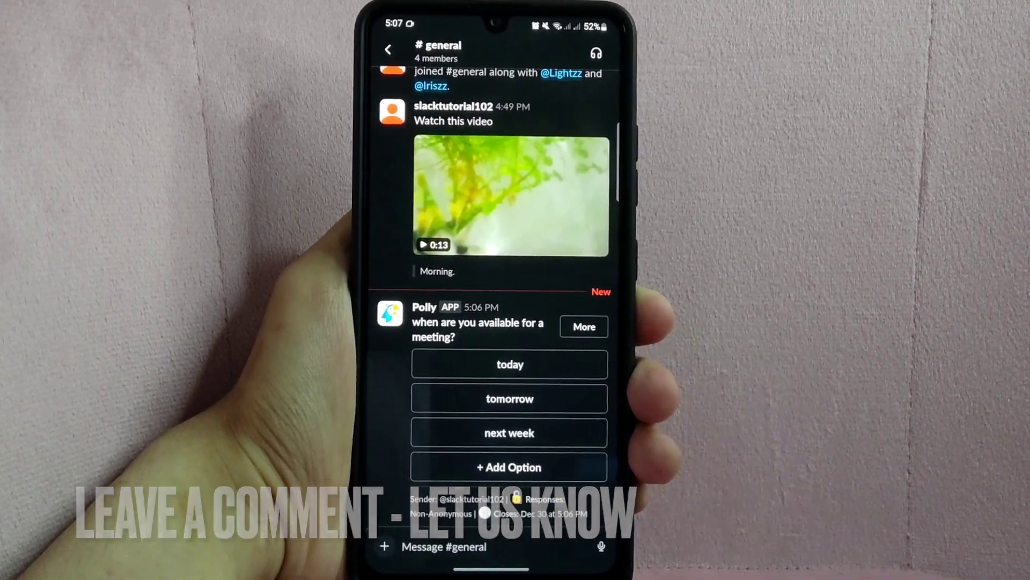
left_click(509, 364)
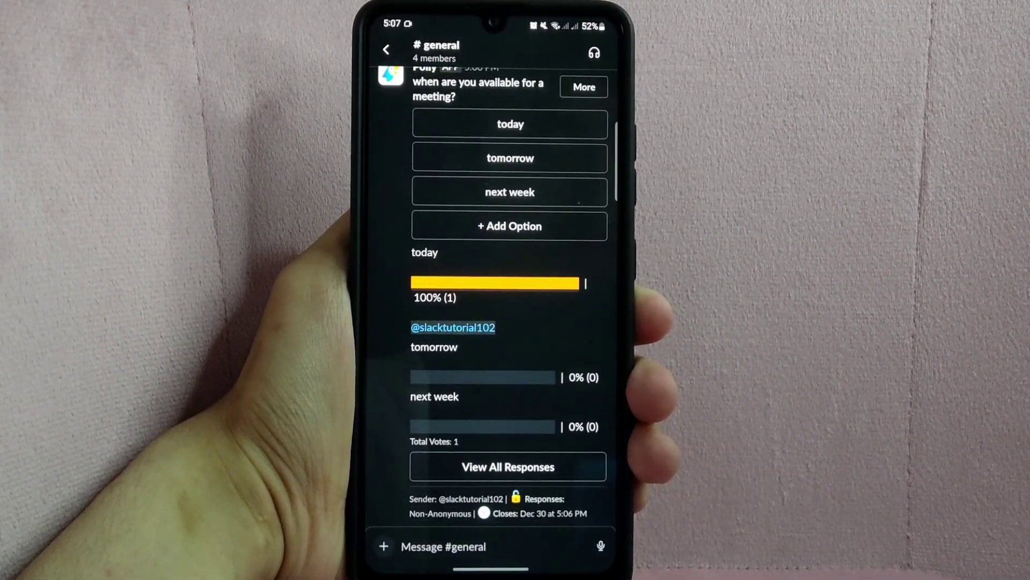